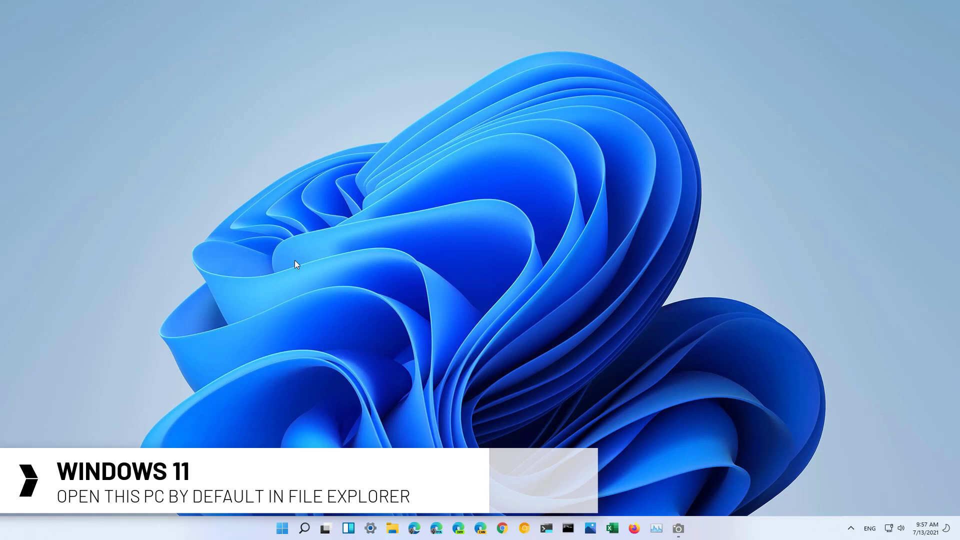
mouse_move(408, 344)
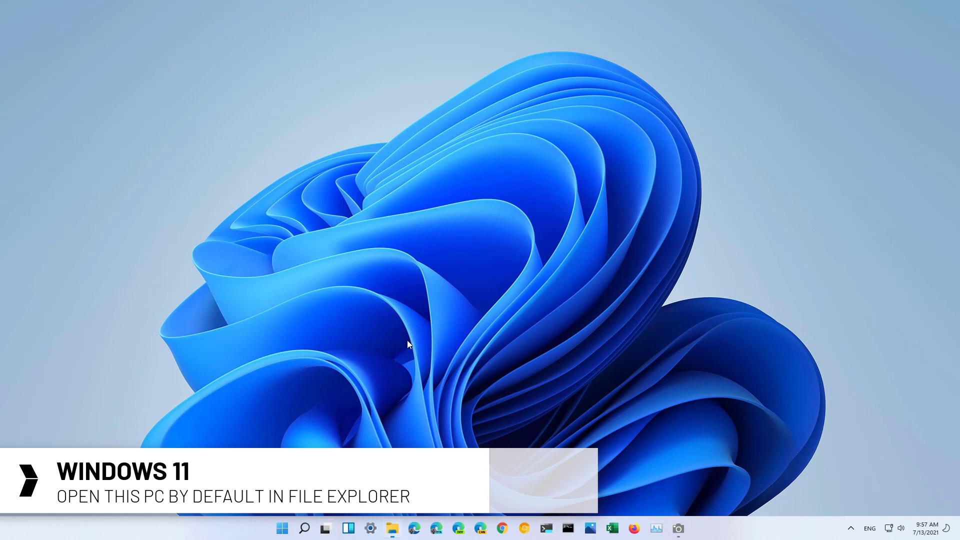
Open File Explorer on This PC and show the See more command menu.
click(393, 528)
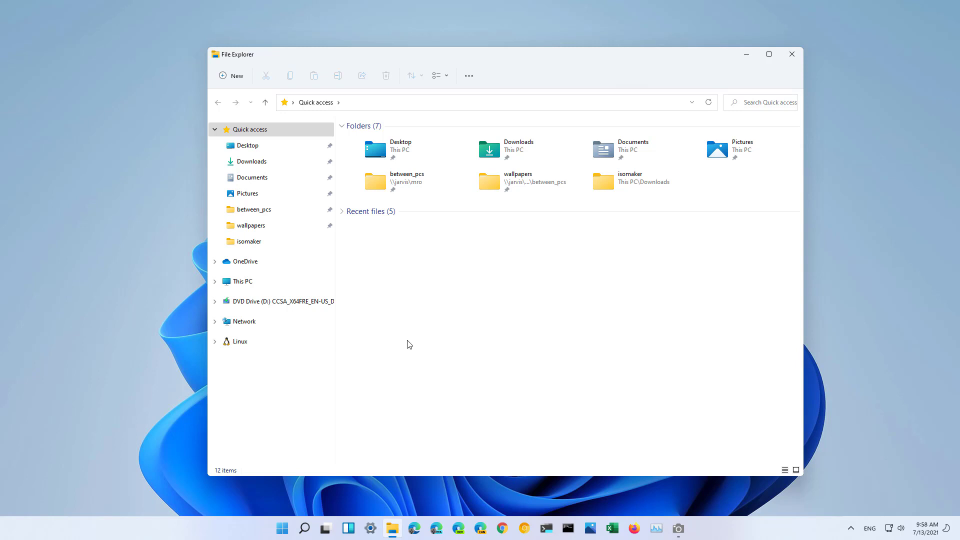
click(243, 281)
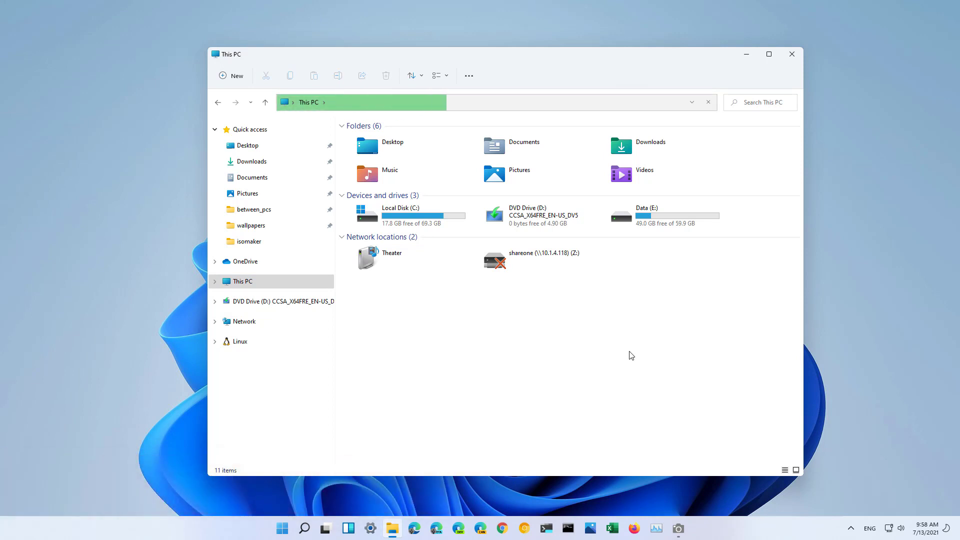
click(469, 76)
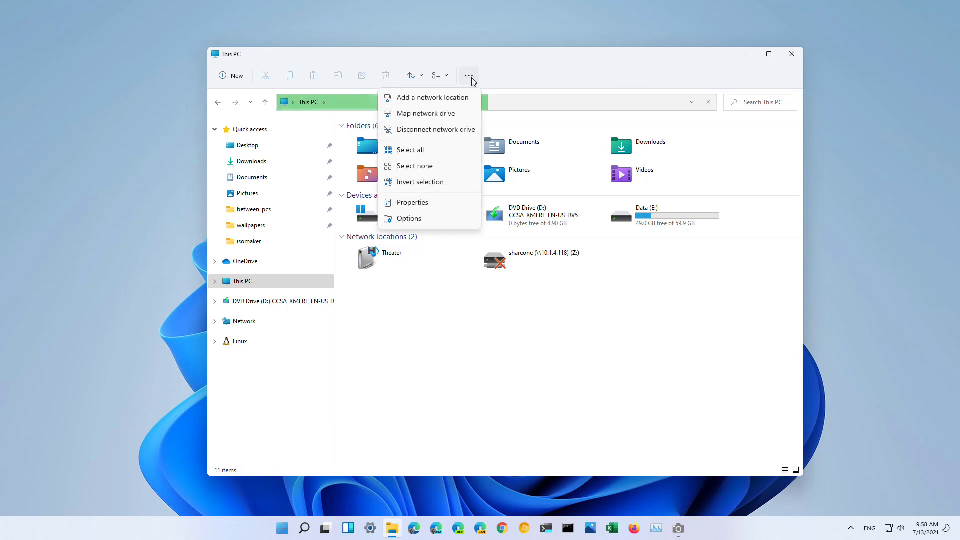
mouse_move(409, 219)
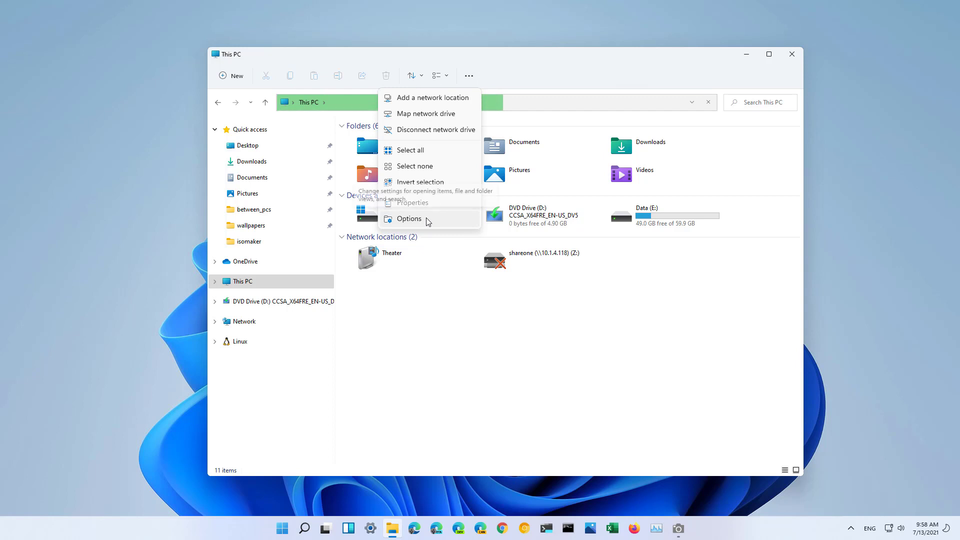
In Folder Options, set 'Open File Explorer to' This PC, then reopen Explorer to confirm.
click(410, 219)
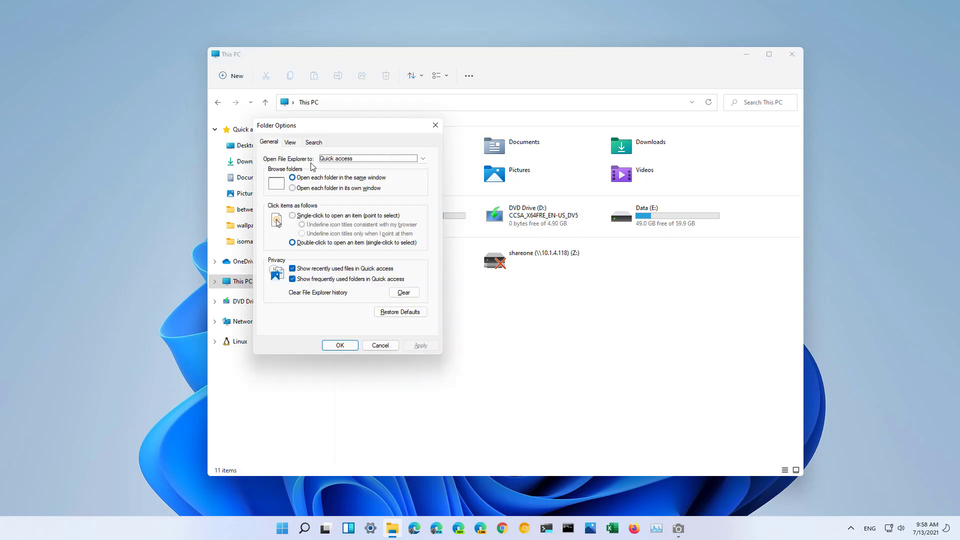
click(422, 159)
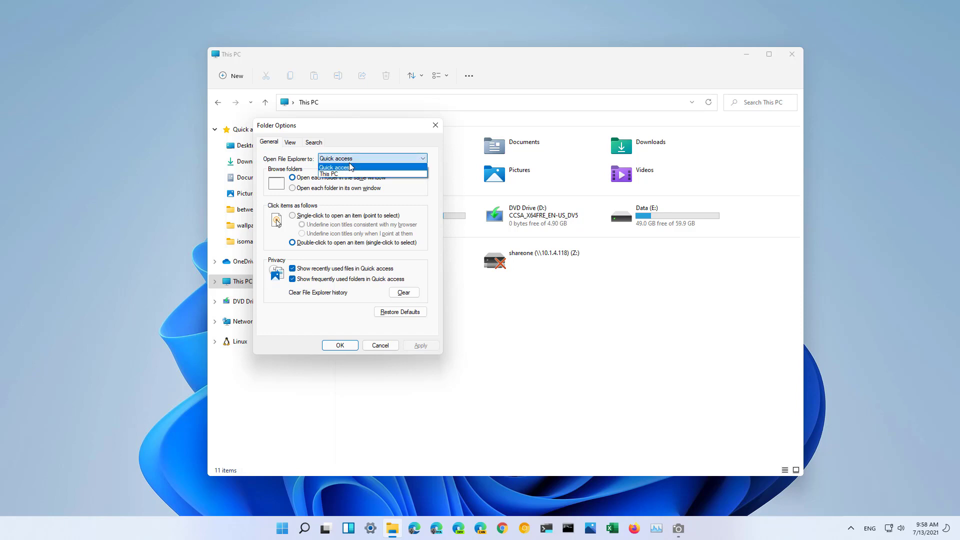
click(329, 174)
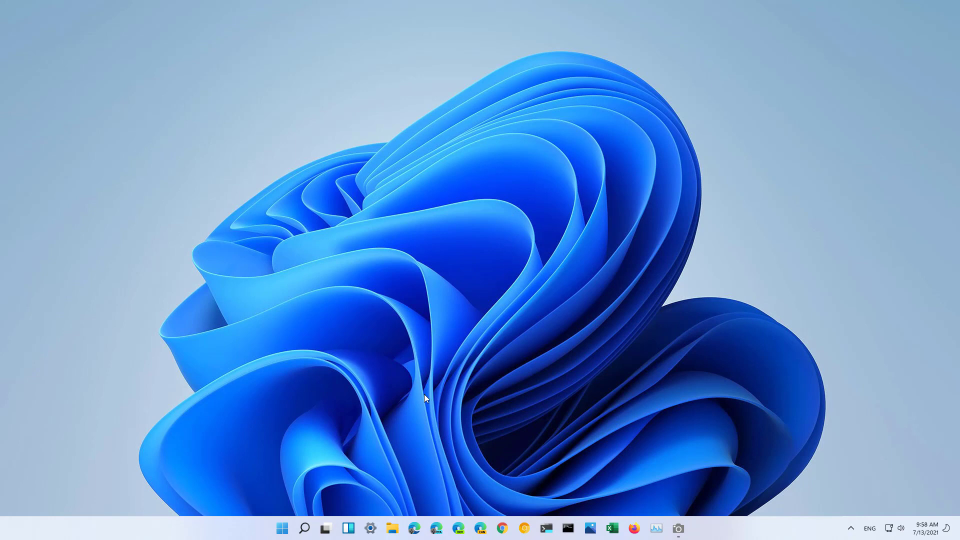
click(392, 529)
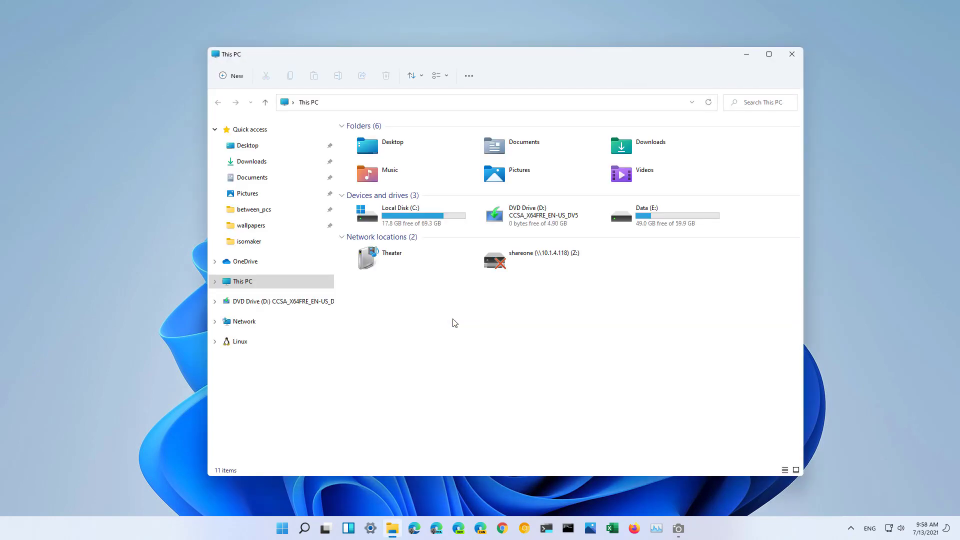